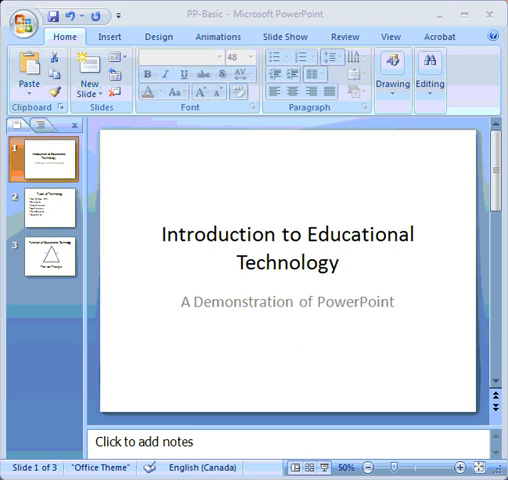
{"action": "mouse_move", "coordinate": [174, 286]}
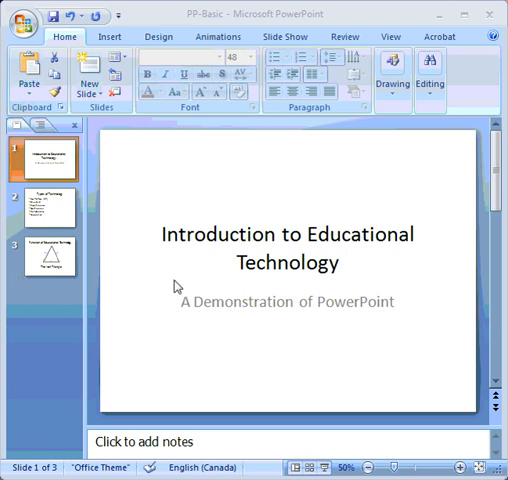
{"action": "mouse_move", "coordinate": [200, 272]}
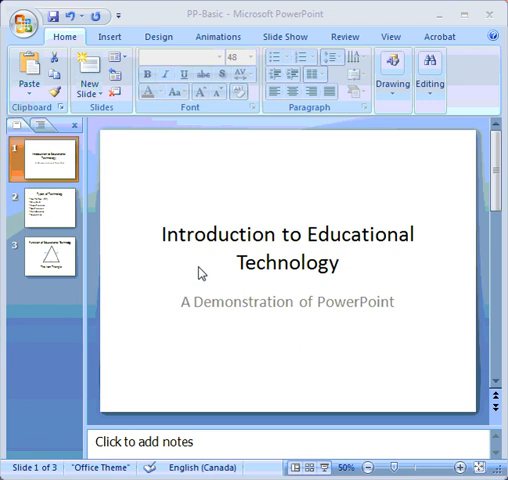
{"action": "mouse_move", "coordinate": [168, 38]}
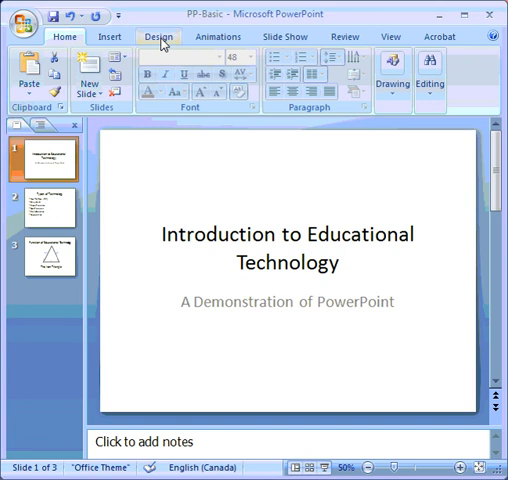
- Bring up the Header & Footer settings from the Insert ribbon
{"action": "left_click", "coordinate": [160, 36]}
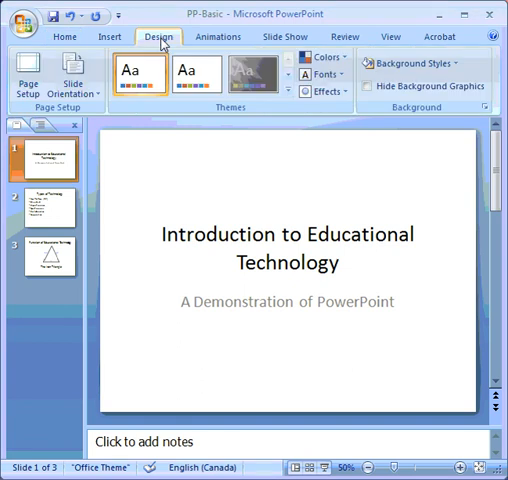
{"action": "left_click", "coordinate": [92, 36]}
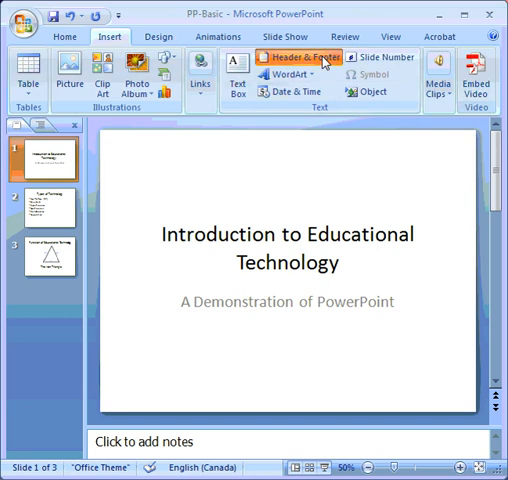
{"action": "left_click", "coordinate": [302, 56]}
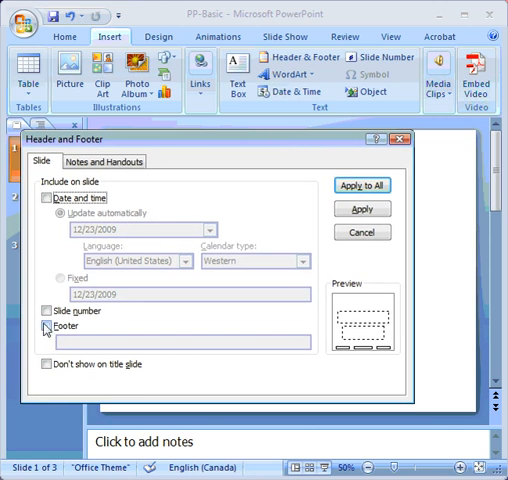
- Turn on slide numbering and apply it to the slides
{"action": "left_click", "coordinate": [48, 312]}
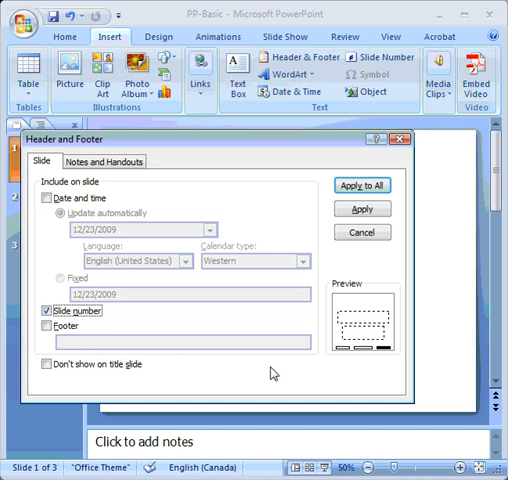
{"action": "mouse_move", "coordinate": [256, 370]}
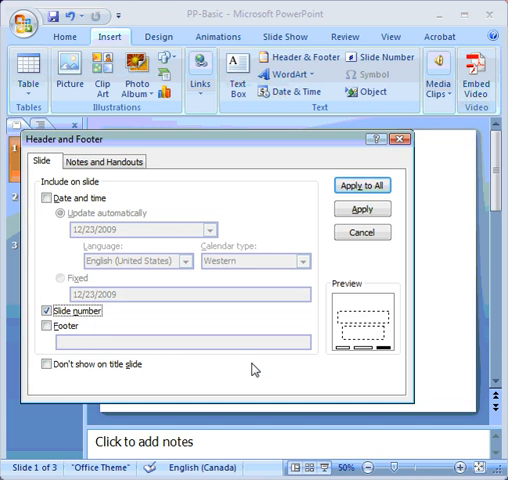
{"action": "mouse_move", "coordinate": [348, 326]}
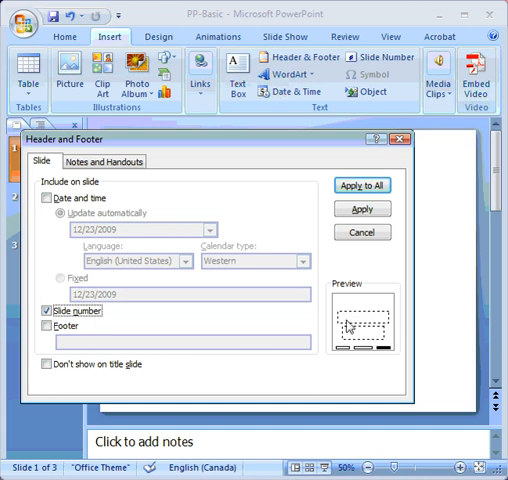
{"action": "mouse_move", "coordinate": [386, 360]}
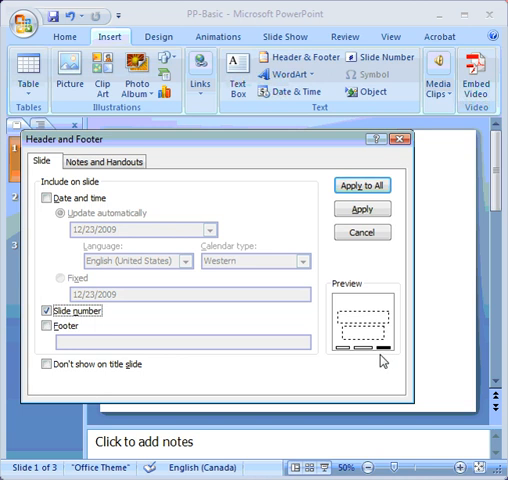
{"action": "mouse_move", "coordinate": [336, 360]}
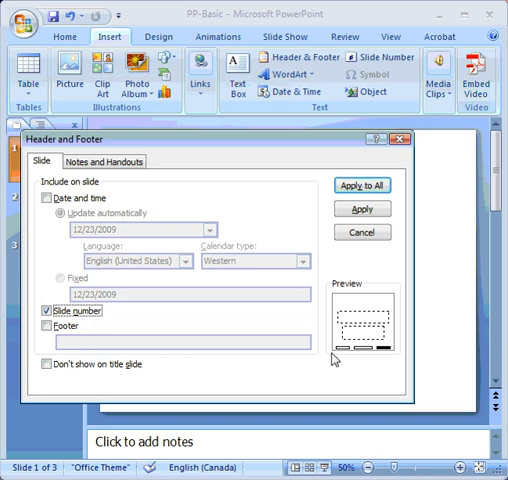
{"action": "mouse_move", "coordinate": [290, 356]}
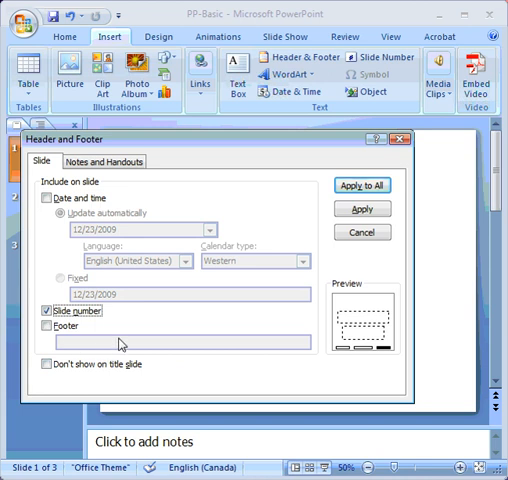
{"action": "mouse_move", "coordinate": [110, 320]}
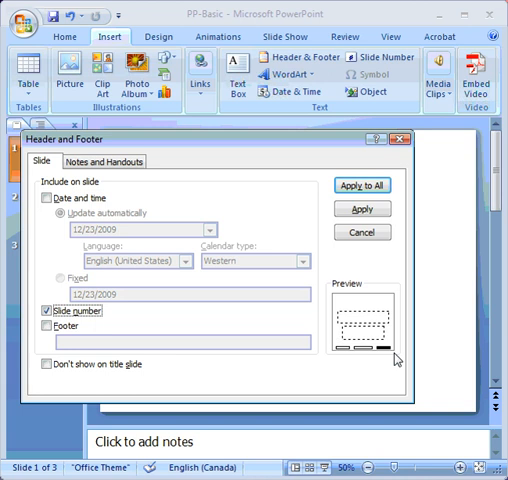
{"action": "mouse_move", "coordinate": [444, 404]}
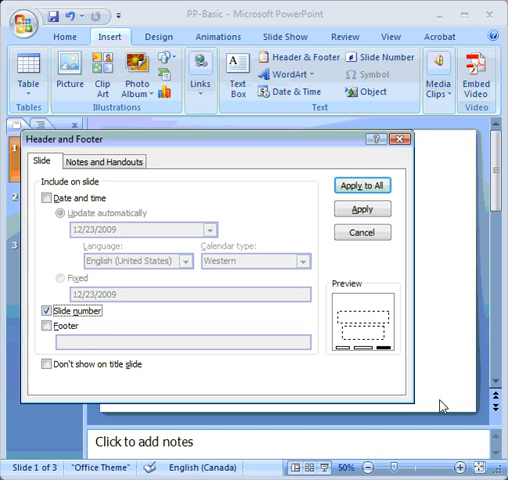
{"action": "mouse_move", "coordinate": [386, 358]}
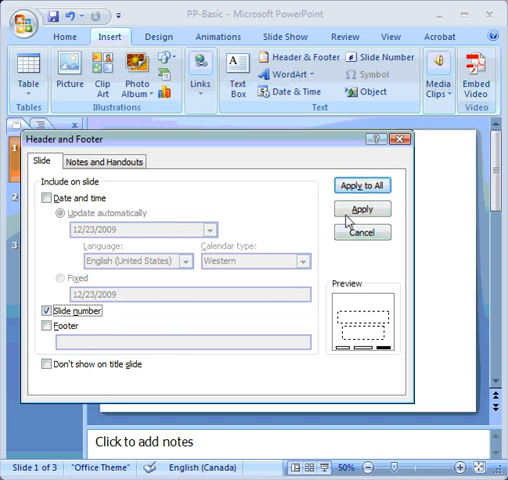
{"action": "left_click", "coordinate": [362, 208]}
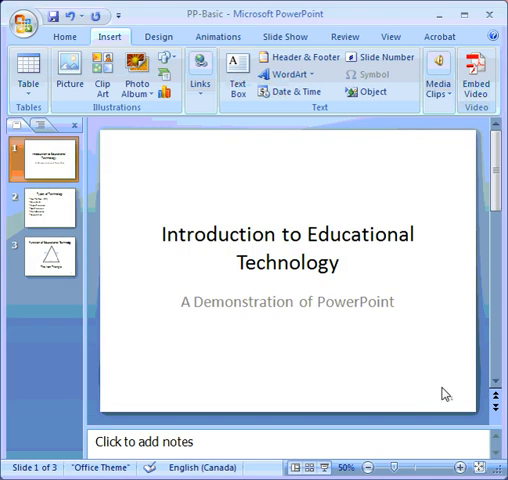
{"action": "mouse_move", "coordinate": [344, 356]}
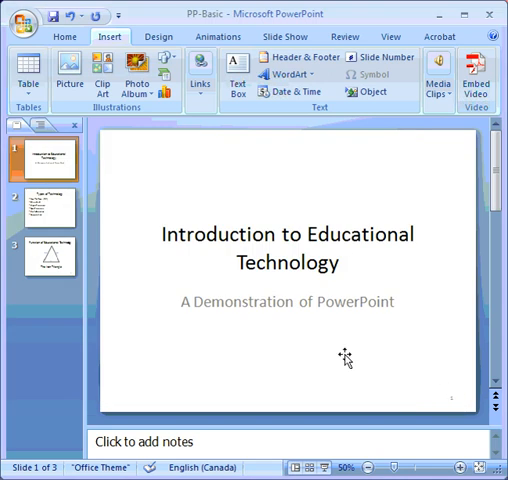
{"action": "mouse_move", "coordinate": [280, 304]}
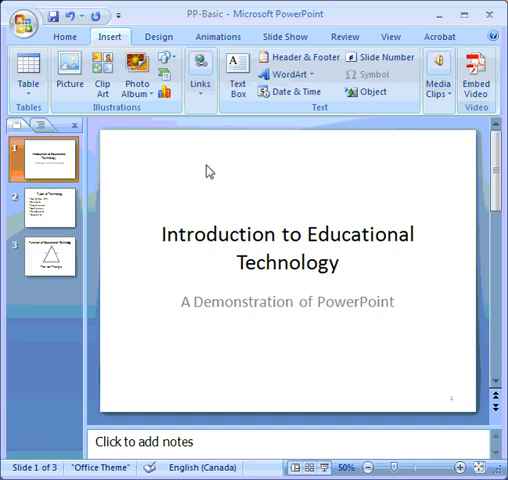
{"action": "mouse_move", "coordinate": [170, 168]}
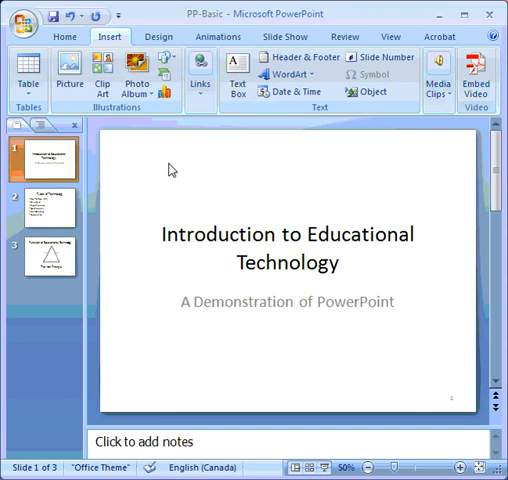
- Open Format Background for the title slide and show the solid fill colour choices
{"action": "right_click", "coordinate": [168, 168]}
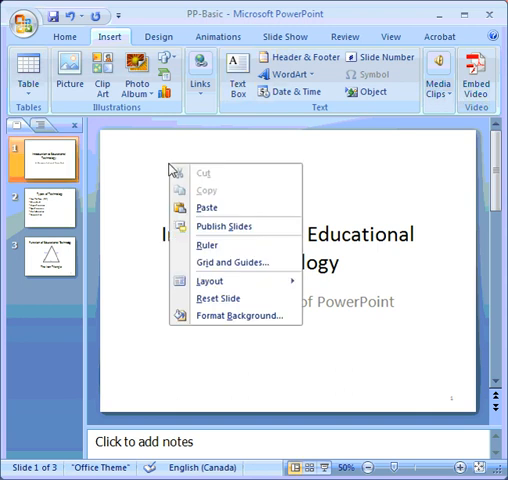
{"action": "mouse_move", "coordinate": [230, 300]}
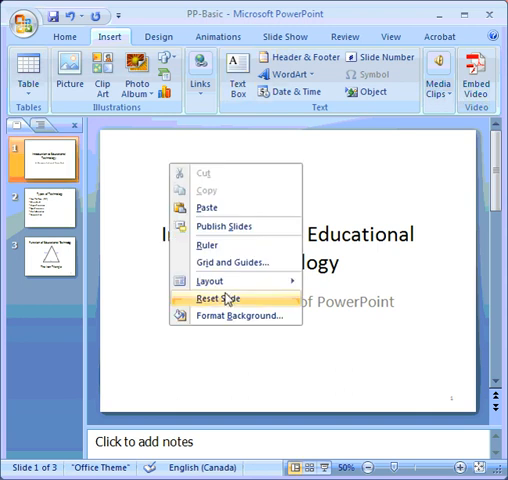
{"action": "mouse_move", "coordinate": [232, 316]}
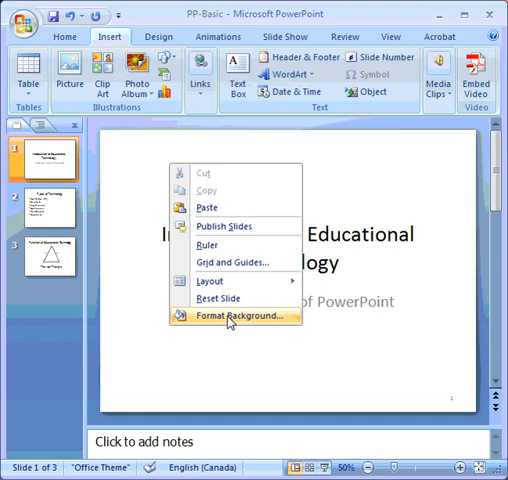
{"action": "left_click", "coordinate": [236, 316]}
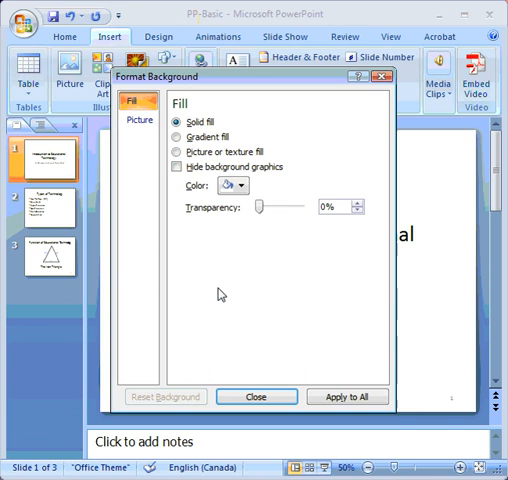
{"action": "mouse_move", "coordinate": [220, 118]}
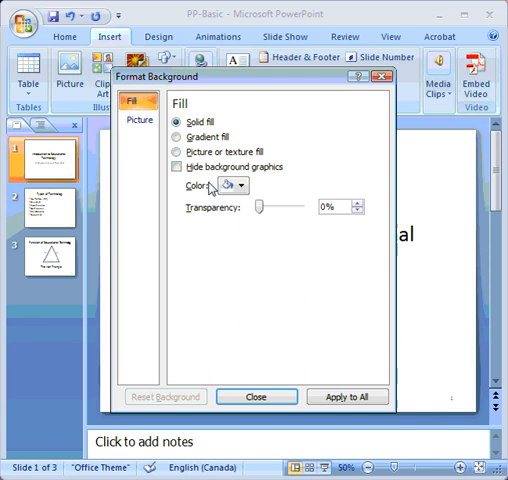
{"action": "mouse_move", "coordinate": [260, 192]}
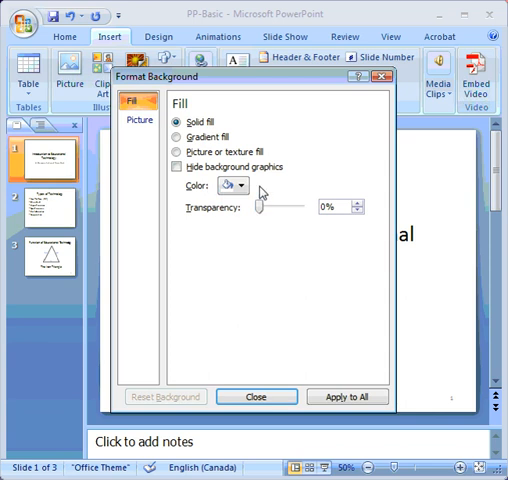
{"action": "left_click", "coordinate": [232, 184]}
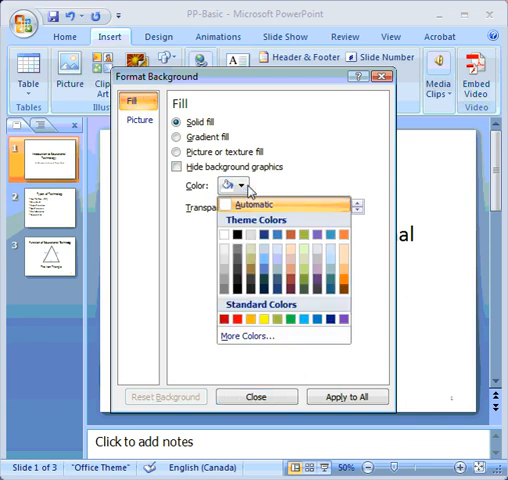
{"action": "mouse_move", "coordinate": [266, 186]}
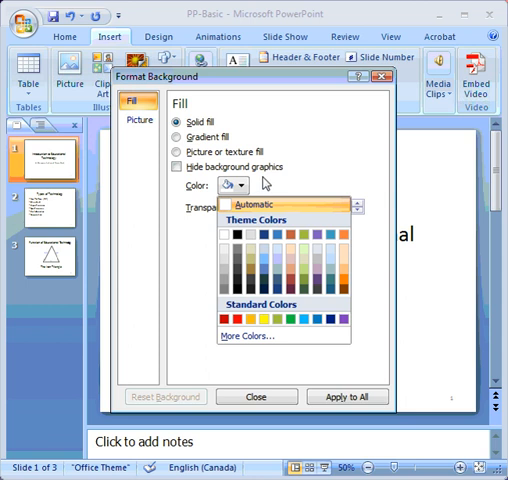
{"action": "mouse_move", "coordinate": [256, 258]}
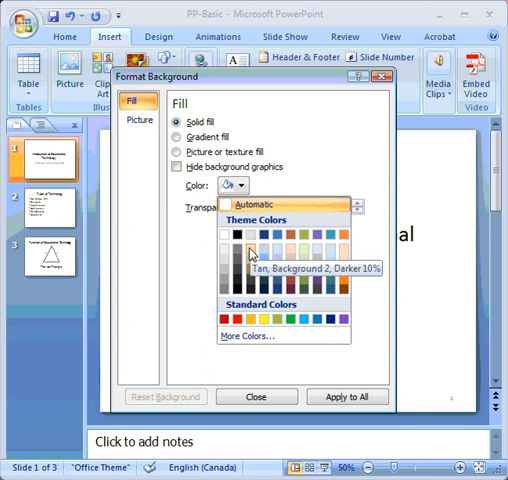
{"action": "mouse_move", "coordinate": [284, 344]}
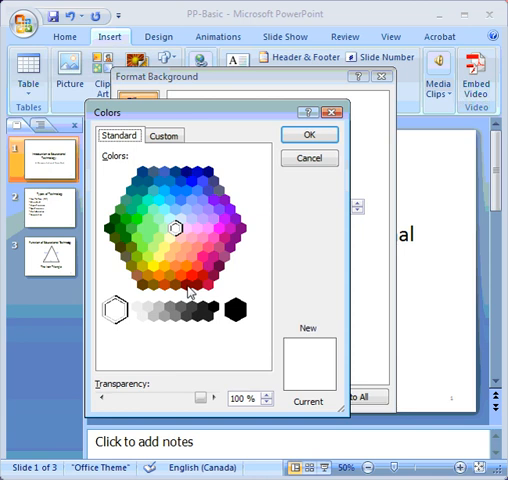
- Start from a brown swatch, lighten it to a pale tan in More Colors, and confirm it as the fill
{"action": "left_click", "coordinate": [196, 288]}
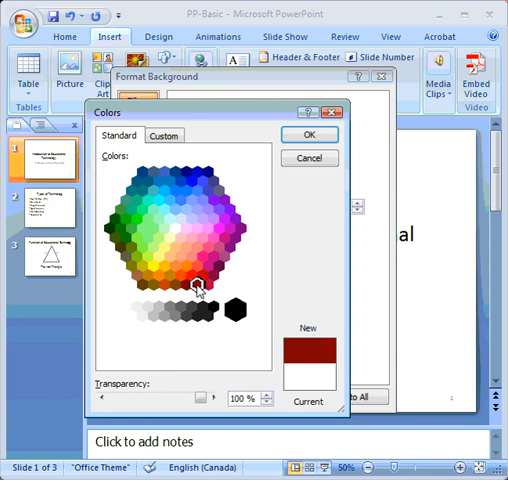
{"action": "left_click", "coordinate": [180, 290]}
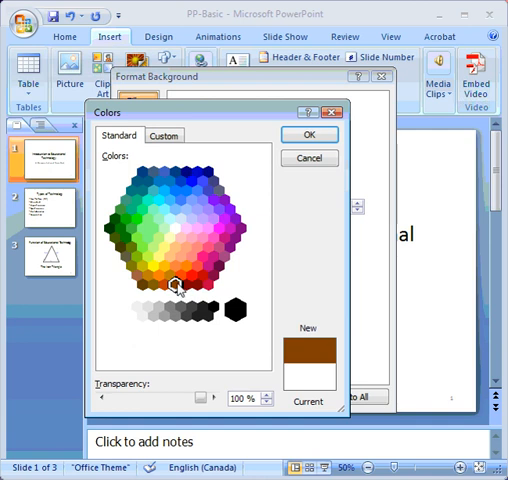
{"action": "left_click", "coordinate": [164, 136]}
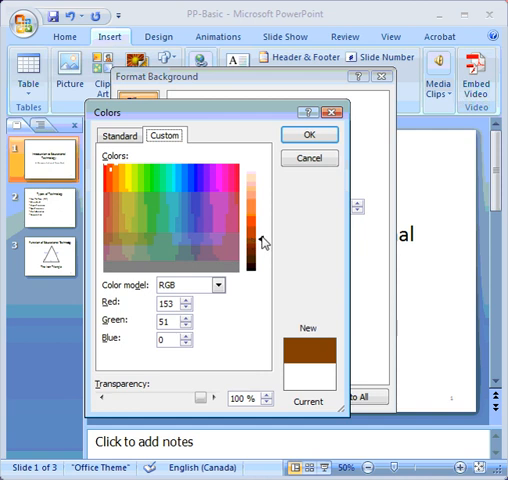
{"action": "left_click", "coordinate": [122, 136]}
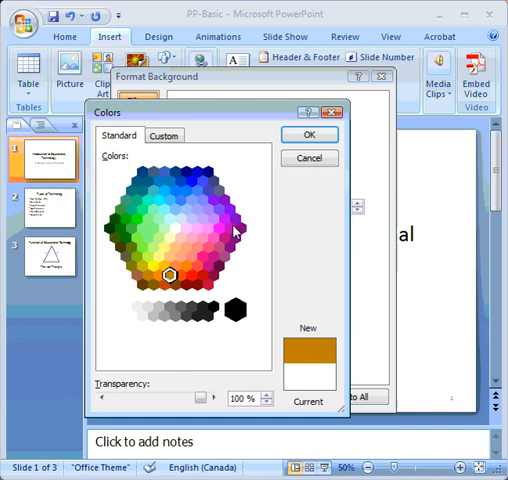
{"action": "left_click", "coordinate": [164, 136]}
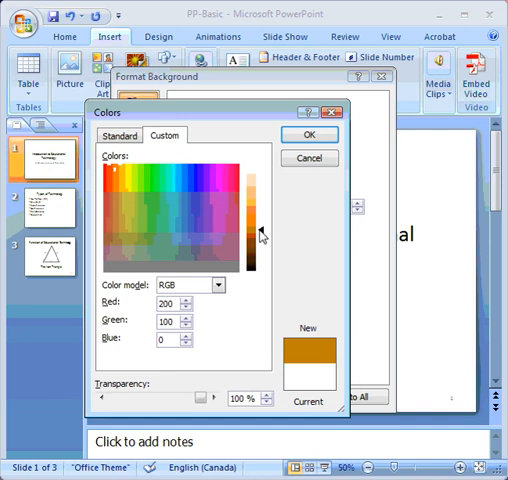
{"action": "left_click_drag", "start_coordinate": [262, 232], "coordinate": [262, 192]}
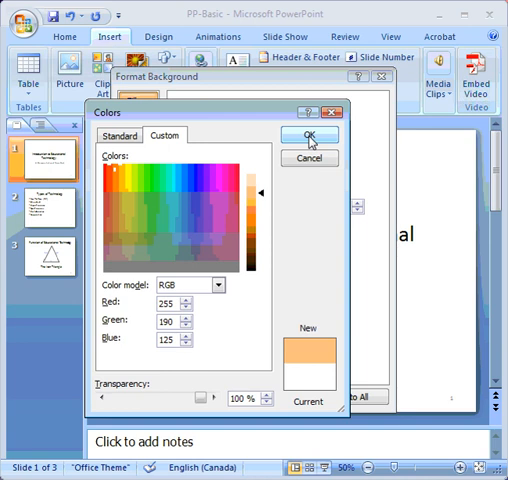
{"action": "left_click", "coordinate": [310, 134]}
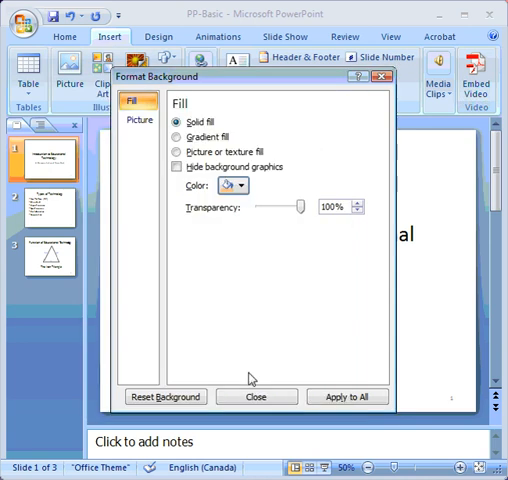
- Apply the tan background to all slides at 0% transparency and close the background settings
{"action": "left_click", "coordinate": [348, 396]}
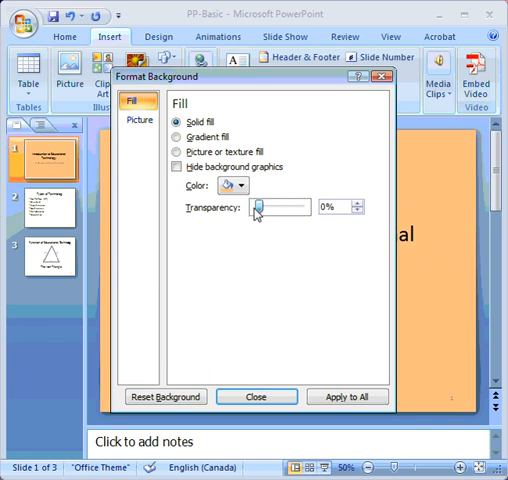
{"action": "left_click_drag", "start_coordinate": [264, 208], "coordinate": [258, 208]}
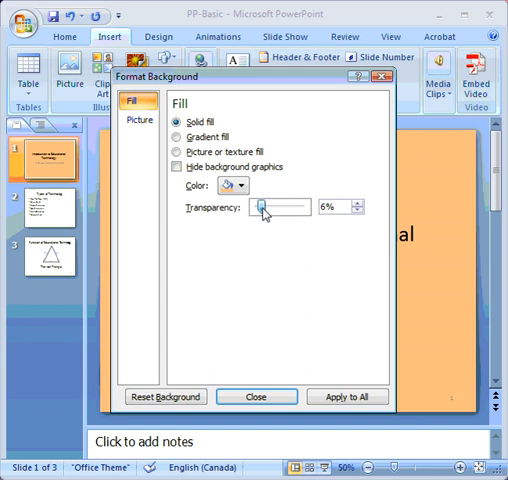
{"action": "left_click_drag", "start_coordinate": [268, 208], "coordinate": [256, 208]}
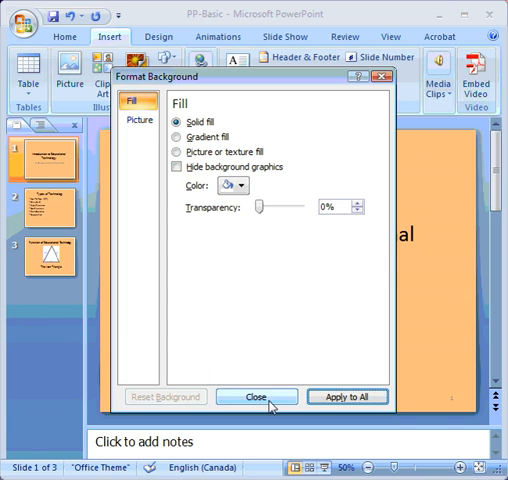
{"action": "left_click", "coordinate": [256, 396]}
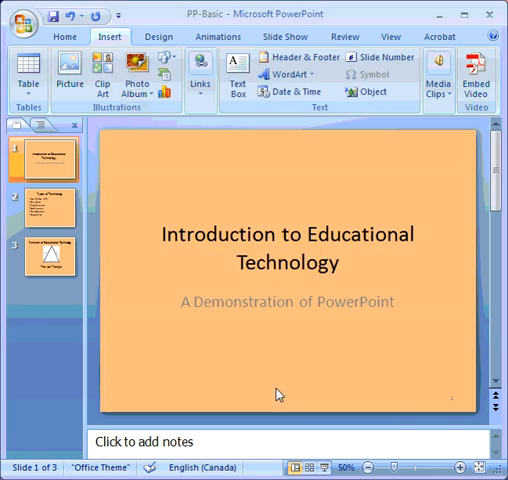
{"action": "mouse_move", "coordinate": [160, 238]}
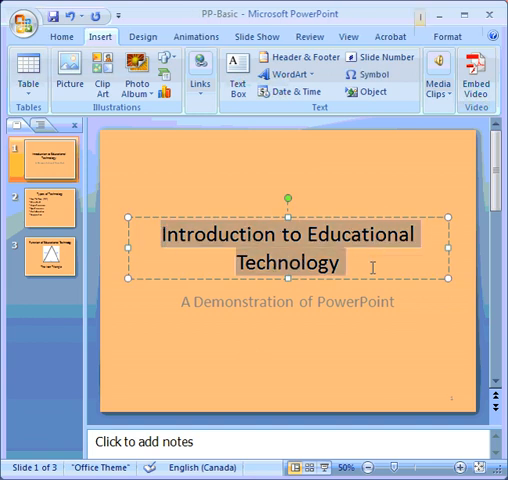
{"action": "mouse_move", "coordinate": [188, 168]}
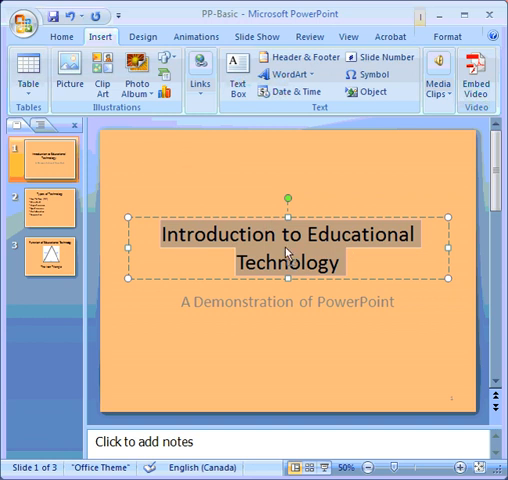
- Set the title text's font colour to a standard brown via More Colors
{"action": "right_click", "coordinate": [290, 258]}
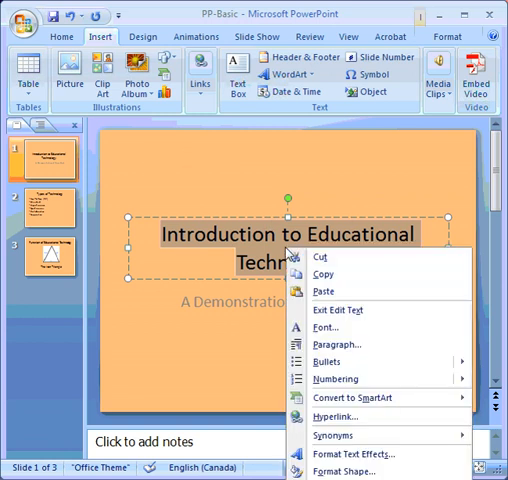
{"action": "mouse_move", "coordinate": [448, 212]}
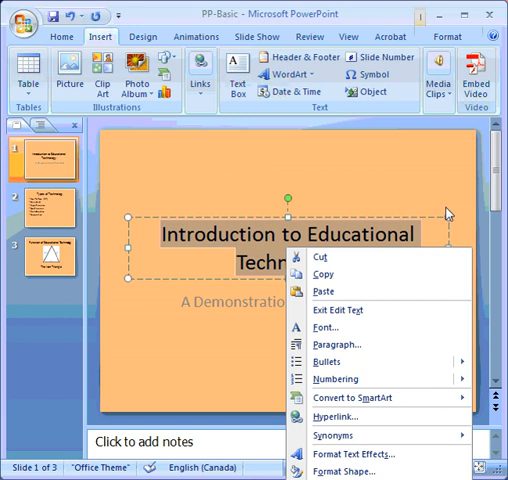
{"action": "mouse_move", "coordinate": [432, 228]}
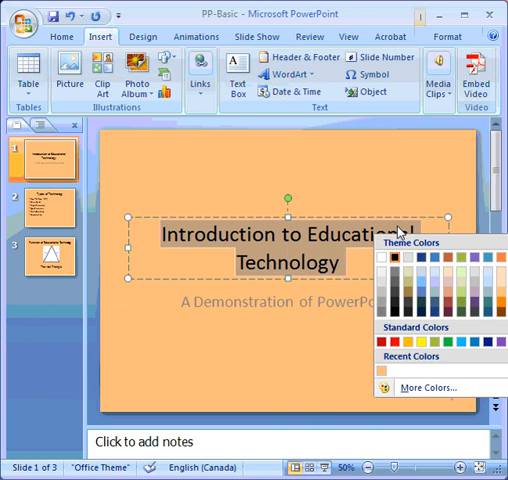
{"action": "left_click", "coordinate": [420, 388]}
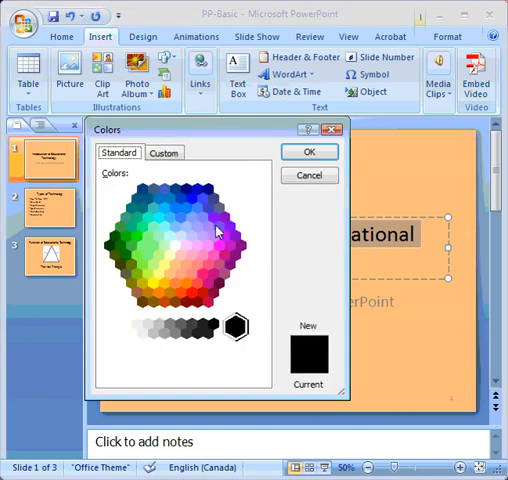
{"action": "mouse_move", "coordinate": [170, 304]}
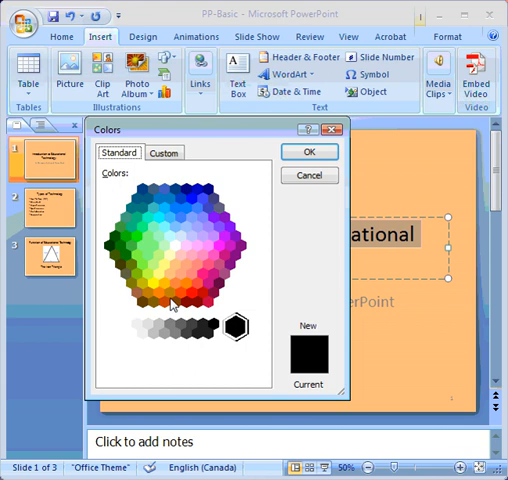
{"action": "left_click", "coordinate": [168, 292]}
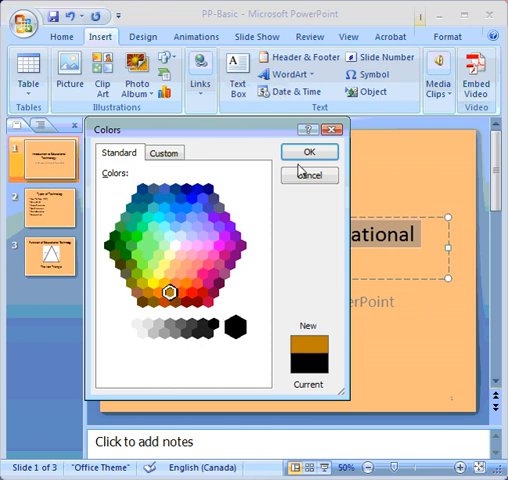
{"action": "left_click", "coordinate": [164, 152]}
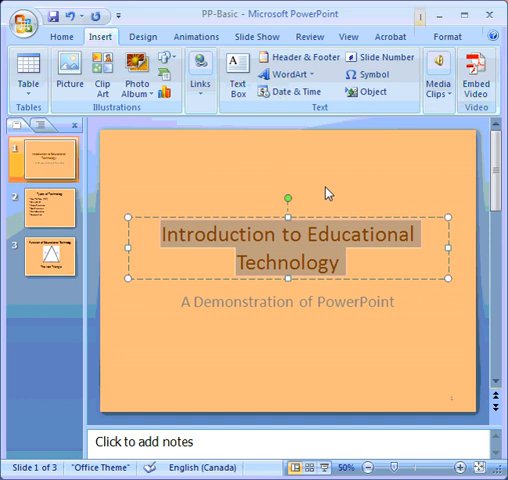
- Select the whole subtitle line and give it the same brown font colour
{"action": "left_click", "coordinate": [290, 302]}
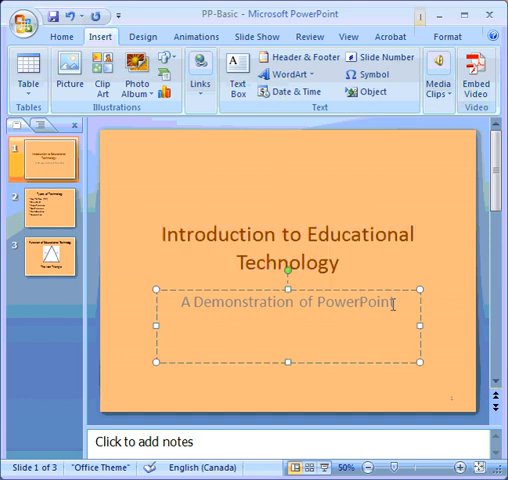
{"action": "triple_click", "coordinate": [290, 304]}
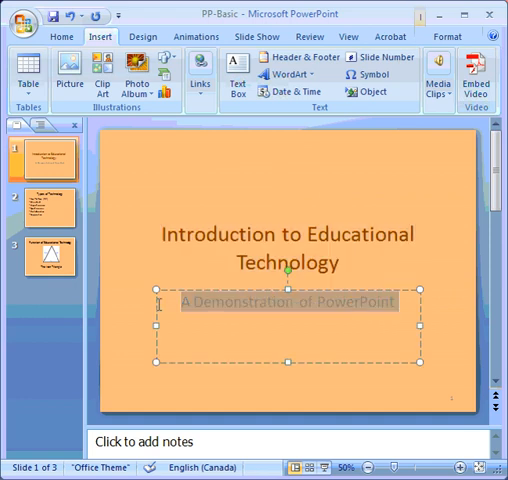
{"action": "mouse_move", "coordinate": [176, 128]}
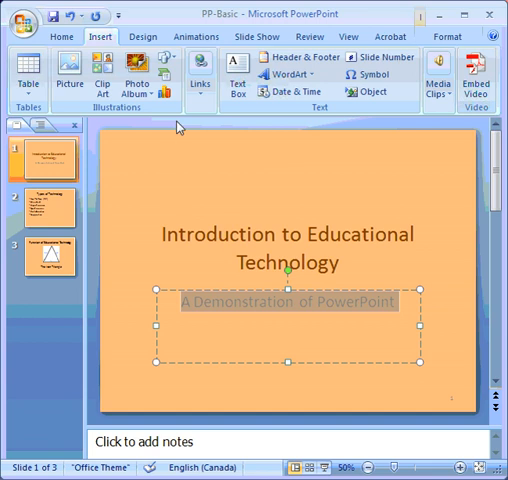
{"action": "right_click", "coordinate": [262, 312]}
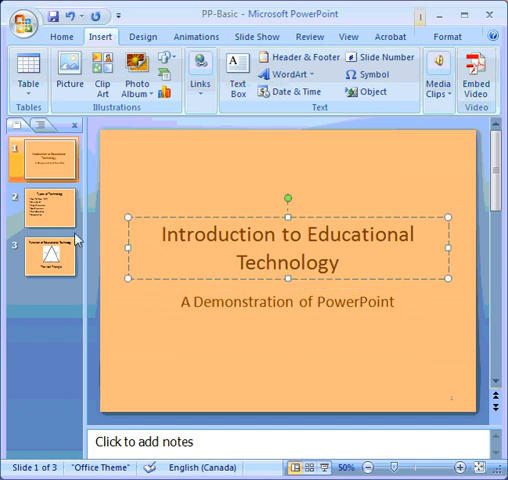
- Inspect the title and bullet text on the Types of Technology slide, then move to slide 3
{"action": "left_click", "coordinate": [42, 208]}
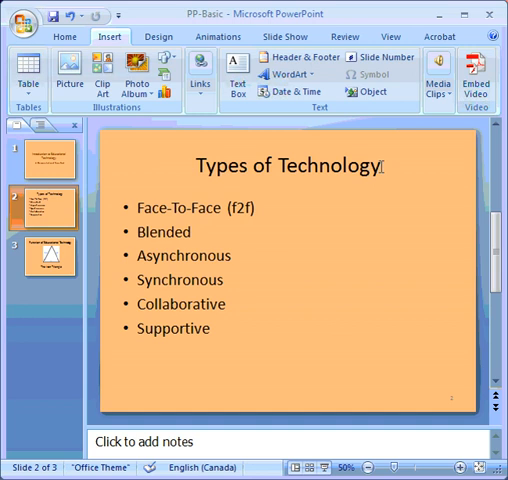
{"action": "left_click", "coordinate": [290, 166]}
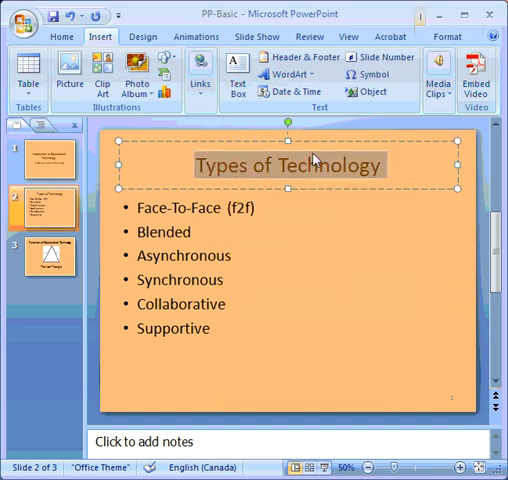
{"action": "left_click", "coordinate": [256, 324]}
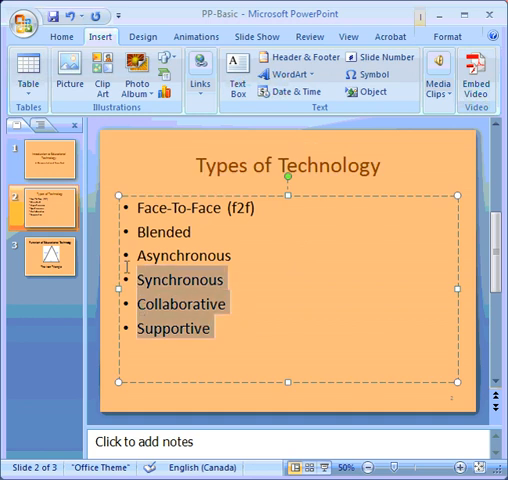
{"action": "right_click", "coordinate": [176, 220]}
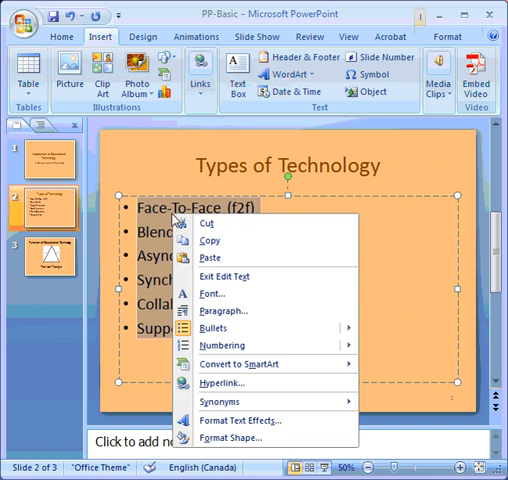
{"action": "mouse_move", "coordinate": [276, 202]}
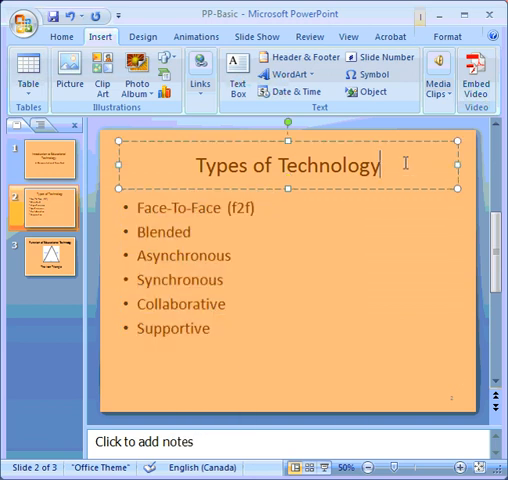
{"action": "left_click", "coordinate": [44, 260]}
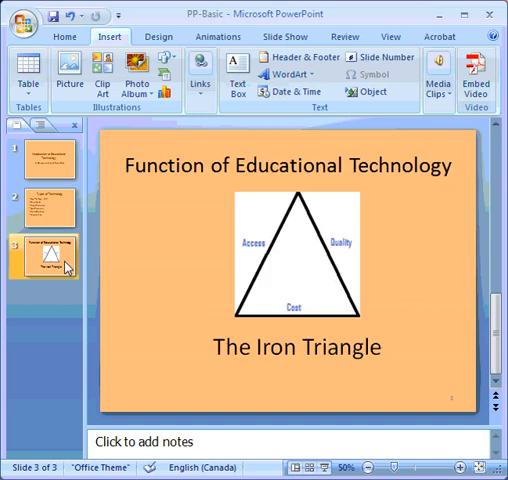
{"action": "left_click", "coordinate": [294, 348]}
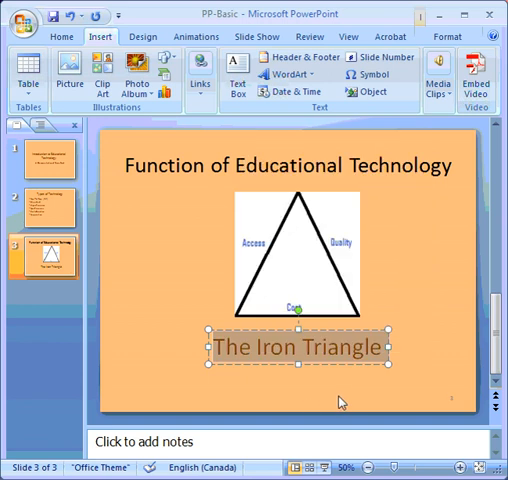
{"action": "left_click", "coordinate": [340, 400]}
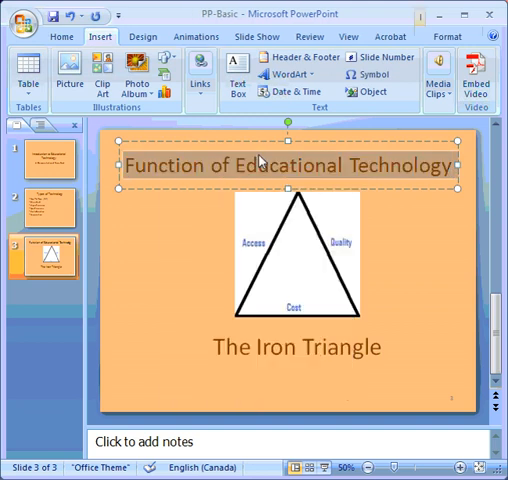
{"action": "left_click", "coordinate": [180, 242]}
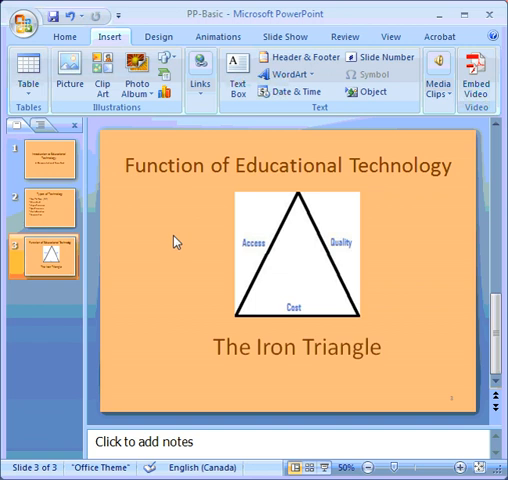
- Apply bold brown formatting to the titles on slides 3, 2 and 1 in turn
{"action": "left_click", "coordinate": [286, 166]}
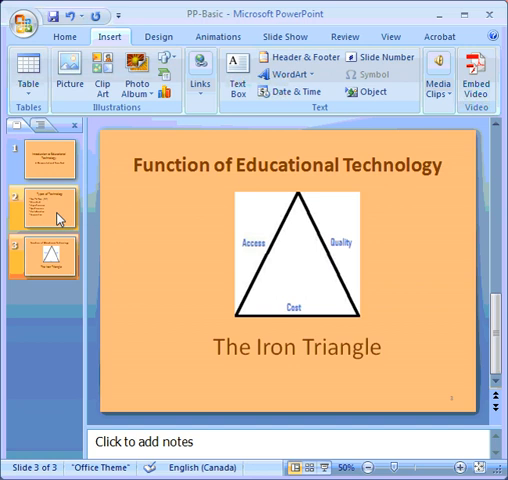
{"action": "left_click", "coordinate": [42, 210]}
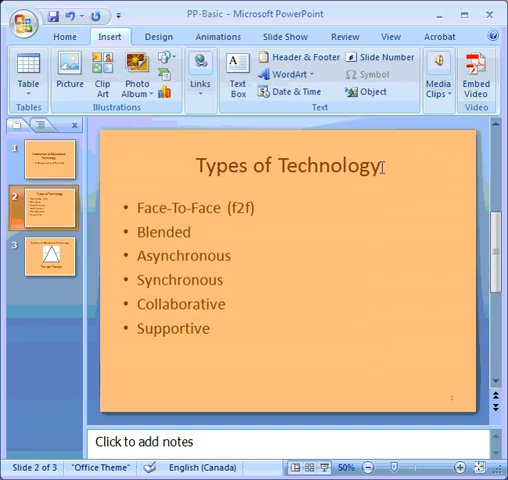
{"action": "left_click", "coordinate": [288, 166]}
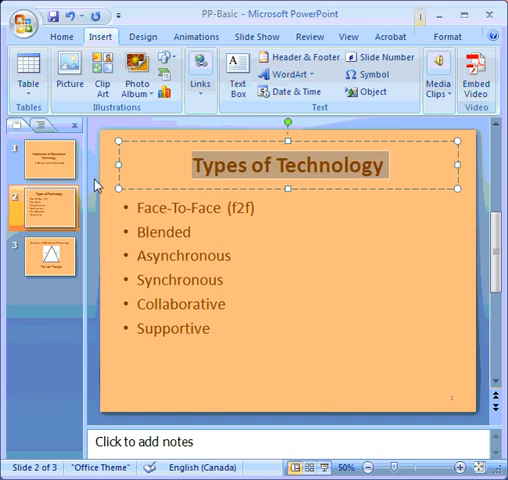
{"action": "left_click", "coordinate": [38, 168]}
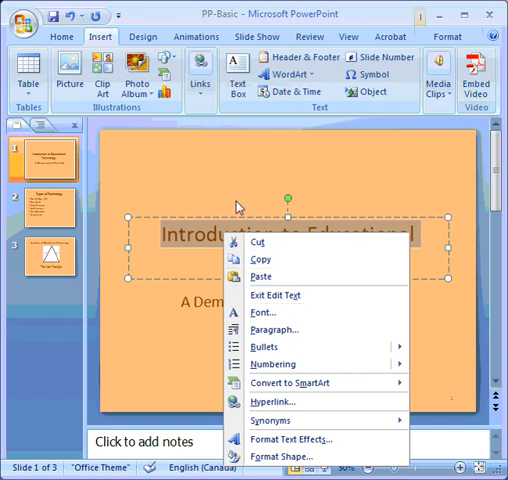
{"action": "left_click", "coordinate": [216, 140]}
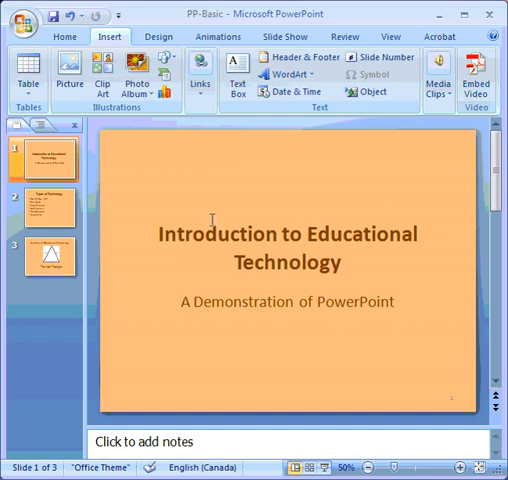
{"action": "mouse_move", "coordinate": [480, 408]}
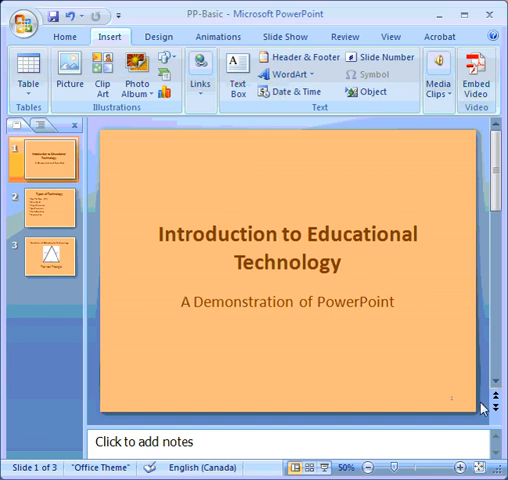
{"action": "mouse_move", "coordinate": [302, 360]}
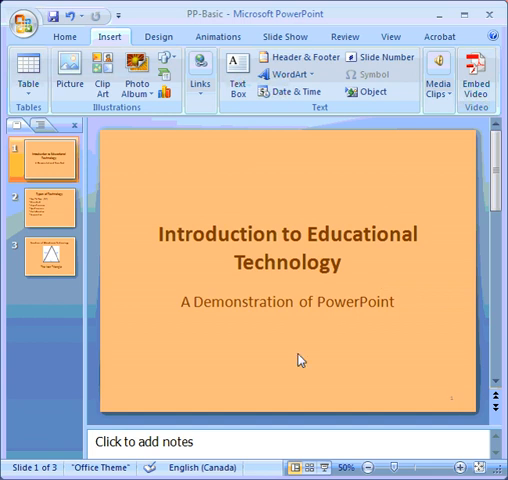
- Return to slide 3, Function of Educational Technology
{"action": "left_click", "coordinate": [44, 254]}
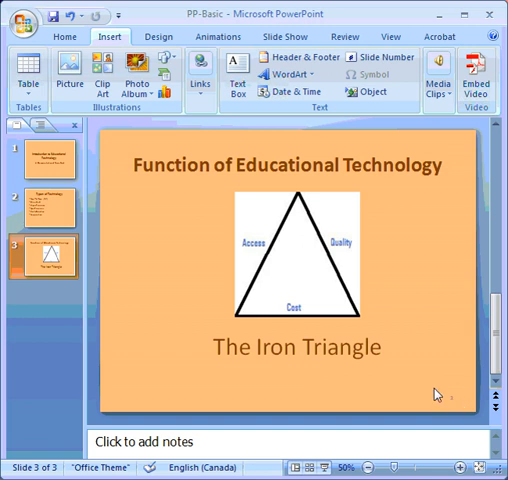
{"action": "mouse_move", "coordinate": [442, 188]}
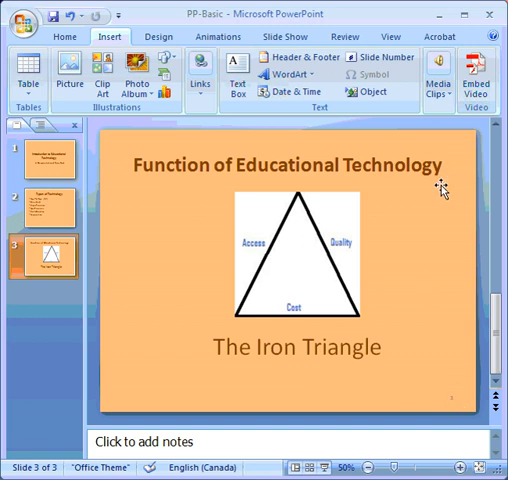
{"action": "mouse_move", "coordinate": [144, 336]}
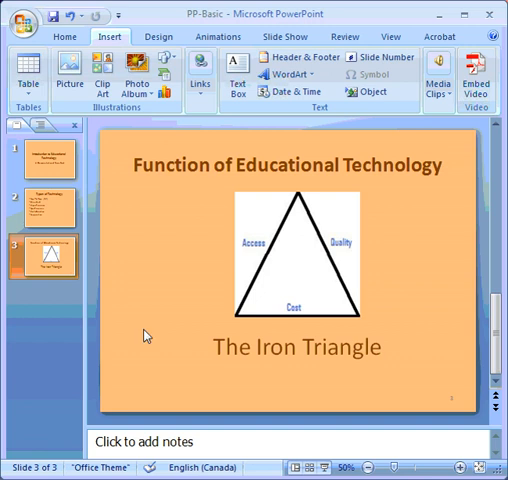
{"action": "mouse_move", "coordinate": [168, 250]}
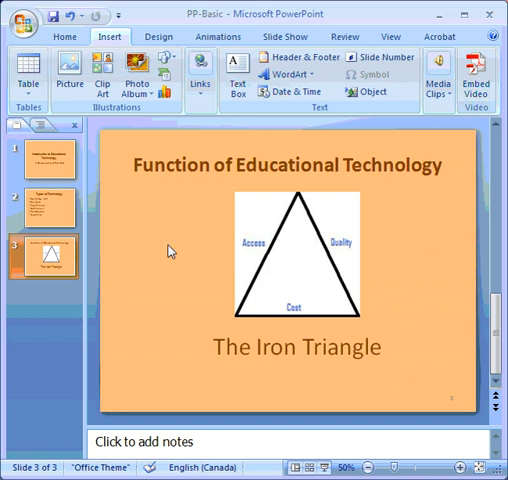
{"action": "mouse_move", "coordinate": [158, 258]}
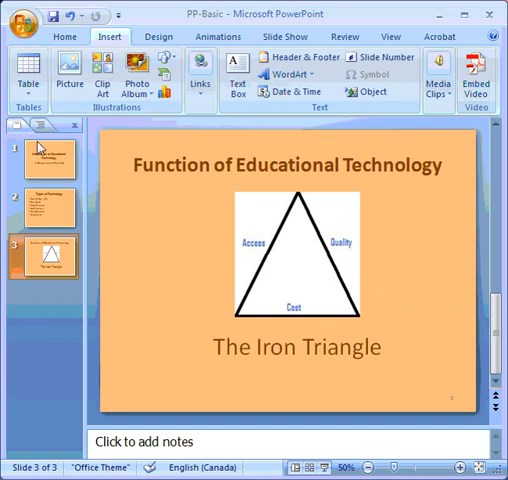
{"action": "mouse_move", "coordinate": [108, 176]}
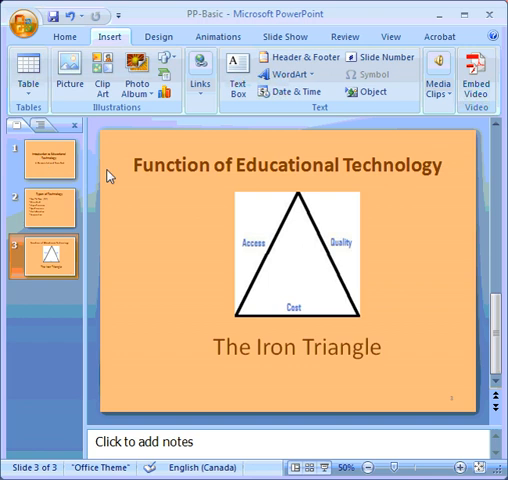
{"action": "mouse_move", "coordinate": [204, 78]}
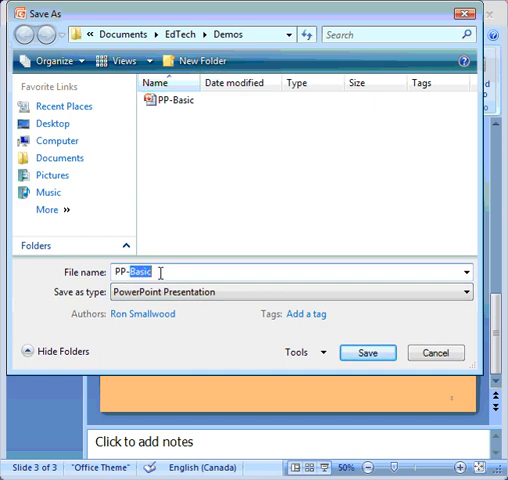
- Save the presentation as 'PP-Format' in the EdTech Demos folder
{"action": "type", "text": "PP-Format"}
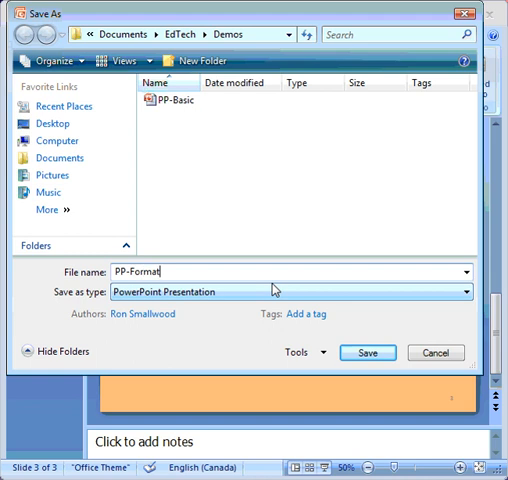
{"action": "mouse_move", "coordinate": [60, 296]}
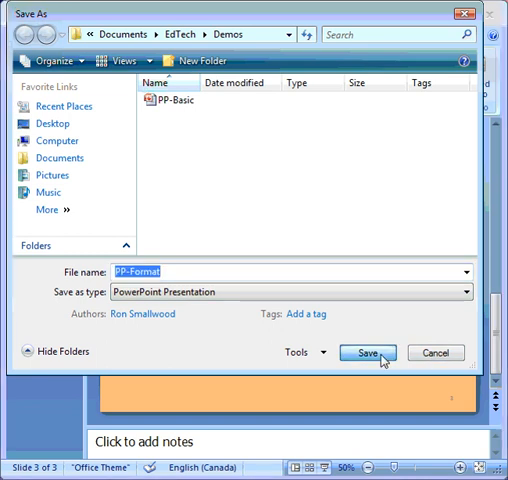
{"action": "left_click", "coordinate": [368, 352]}
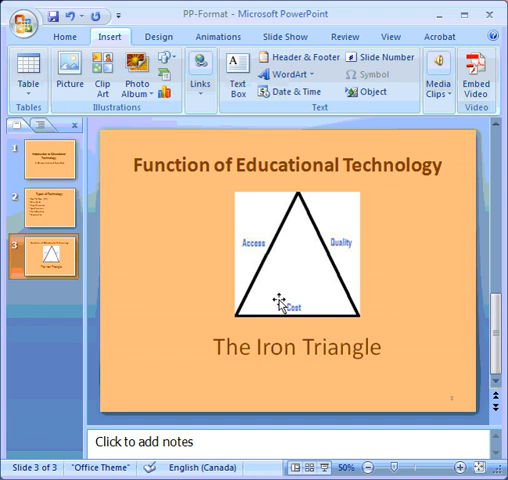